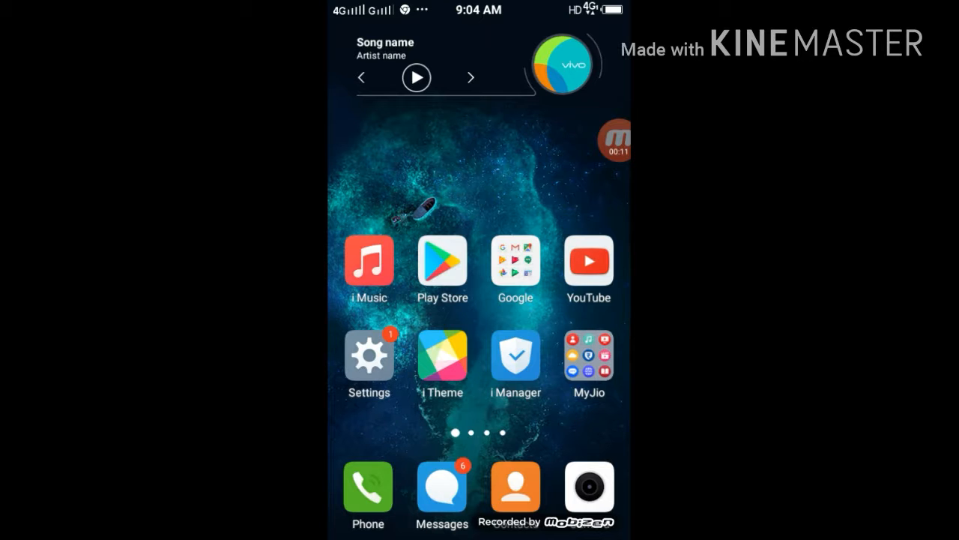
Browse the app store's paid games, viewing the Hitman Sniper and Need for Speed Most Wanted listings, then leave it.
{"action": "left_click", "coordinate": [441, 262]}
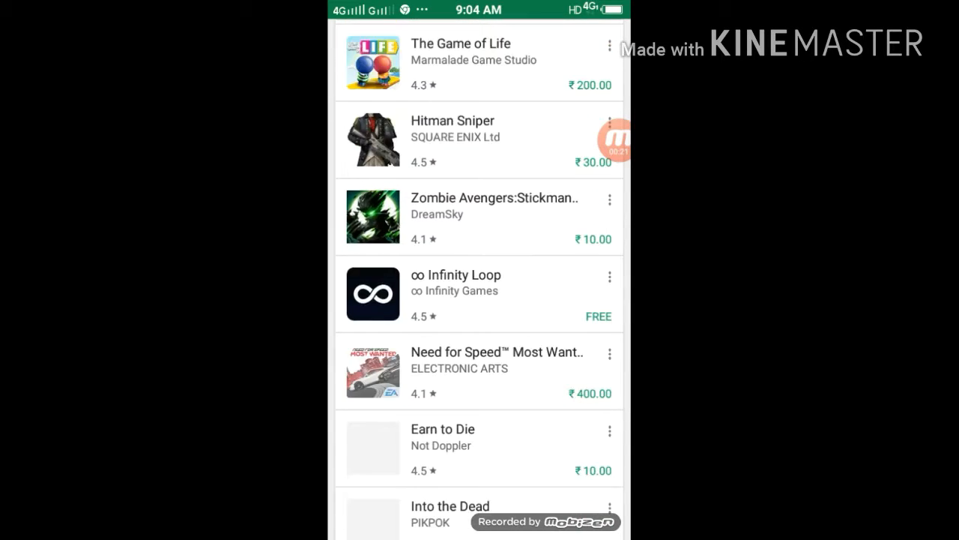
{"action": "scroll", "scroll_direction": "down", "scroll_amount": 3}
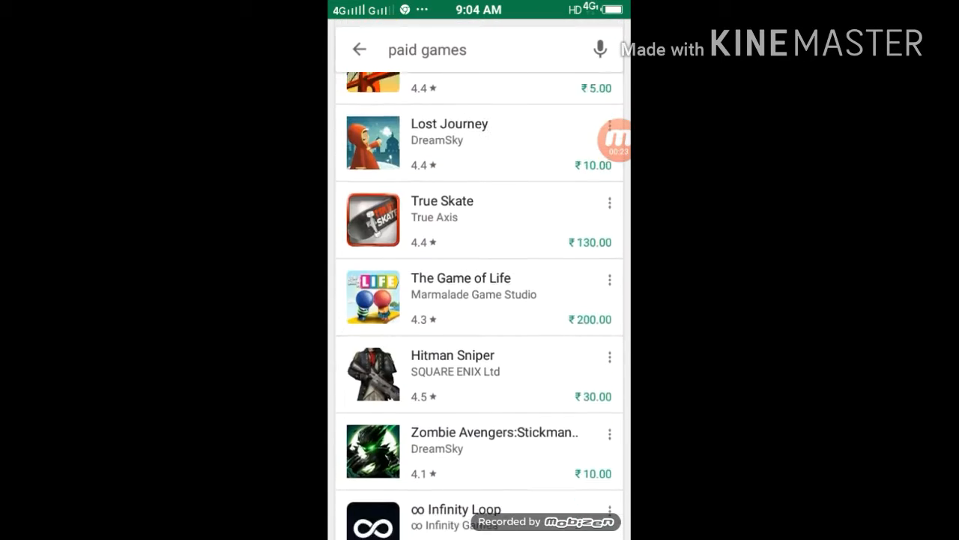
{"action": "scroll", "scroll_direction": "up", "scroll_amount": 3}
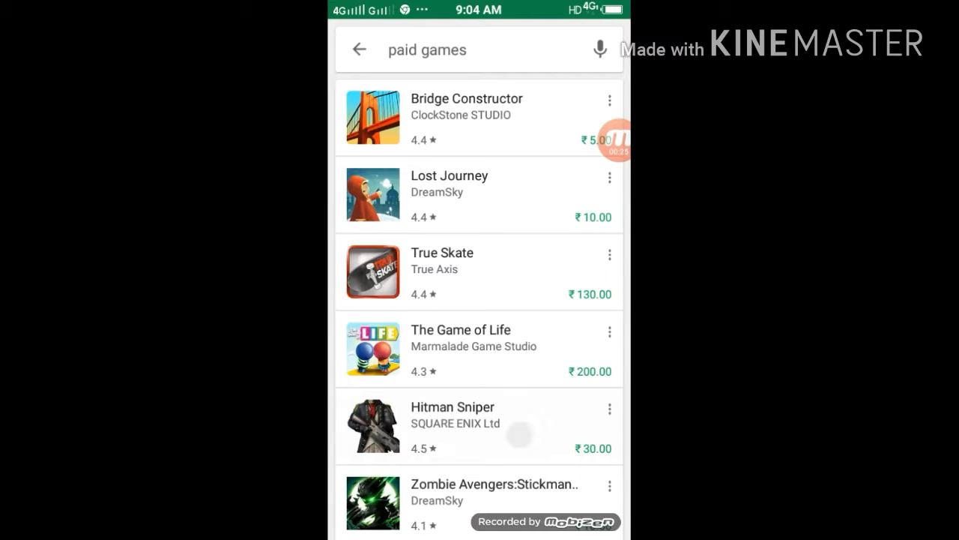
{"action": "left_click", "coordinate": [453, 422]}
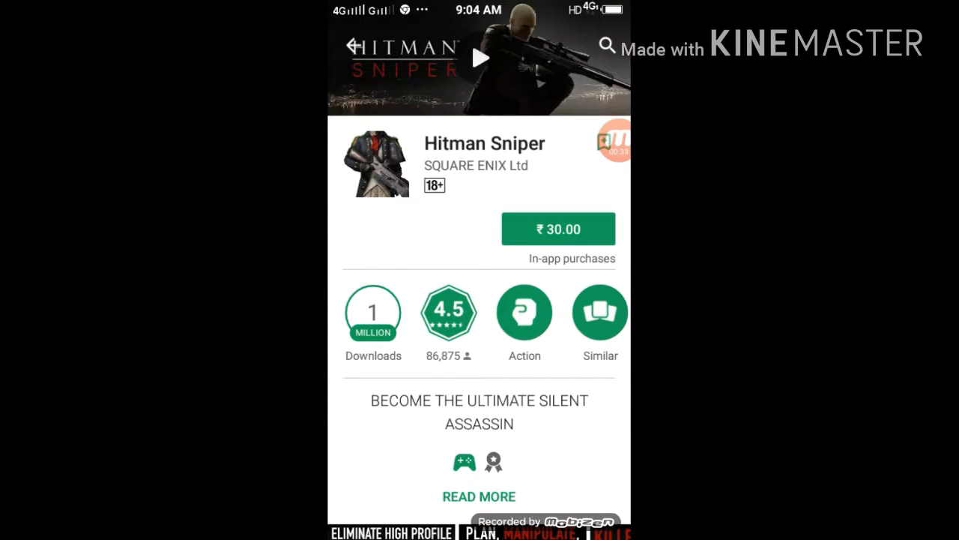
{"action": "left_click", "coordinate": [359, 48]}
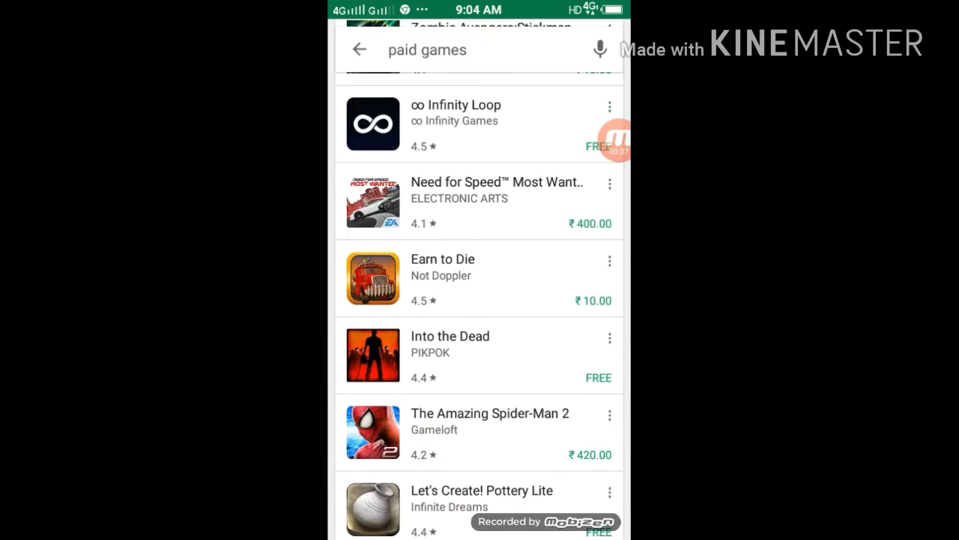
{"action": "left_click", "coordinate": [479, 190]}
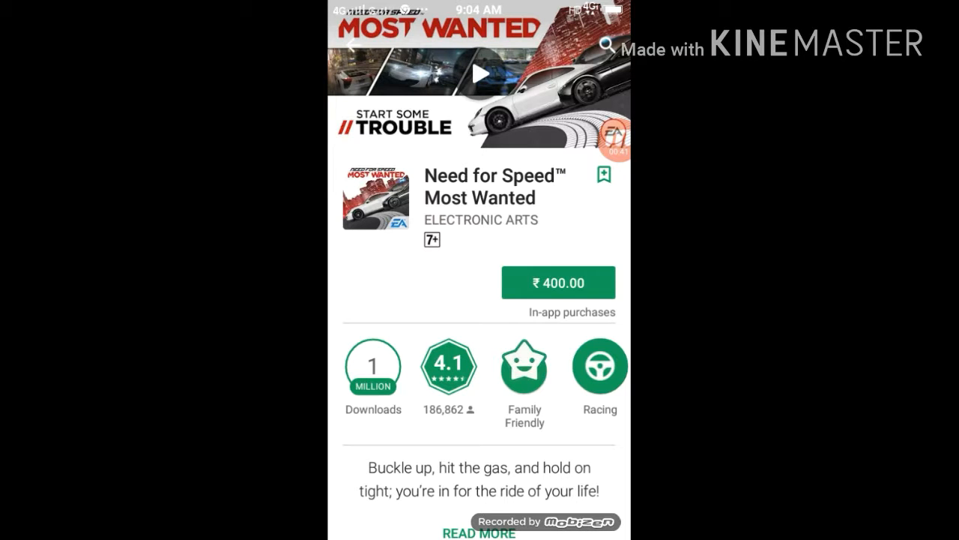
{"action": "scroll", "scroll_direction": "down", "scroll_amount": 3}
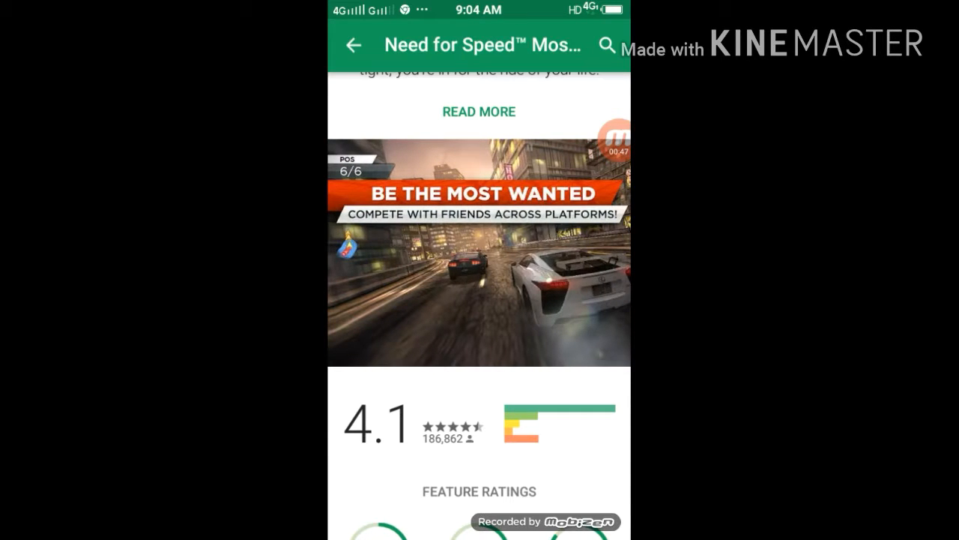
{"action": "left_click", "coordinate": [353, 45]}
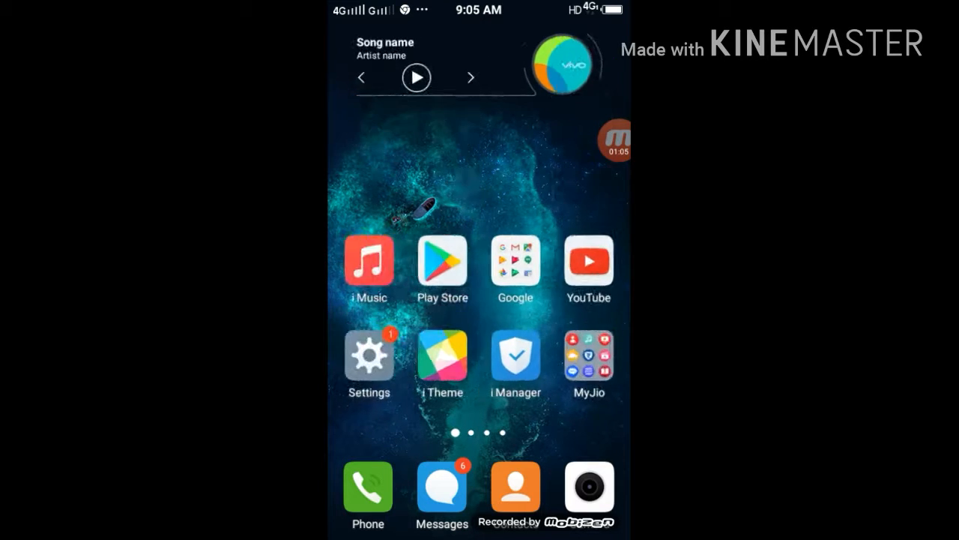
Launch UC Browser from the next home screen page.
{"action": "scroll", "scroll_direction": "left", "scroll_amount": 3}
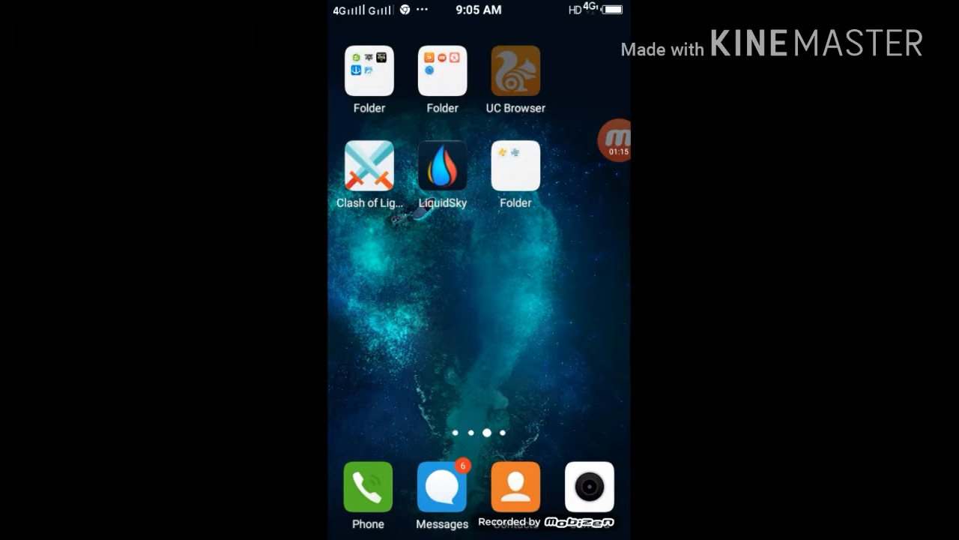
{"action": "left_click", "coordinate": [515, 68]}
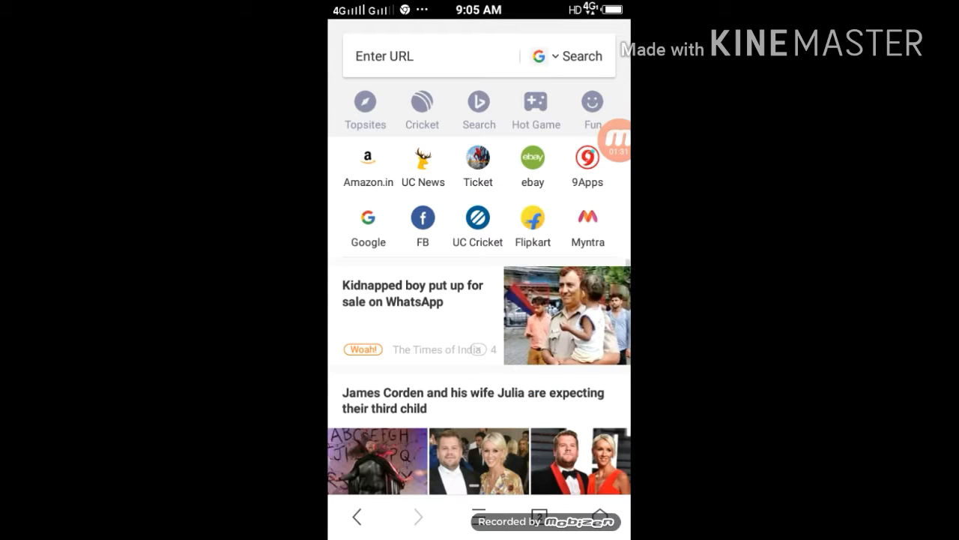
Run a Google search for 'aio downloader' using the earlier search suggestion.
{"action": "left_click", "coordinate": [369, 219]}
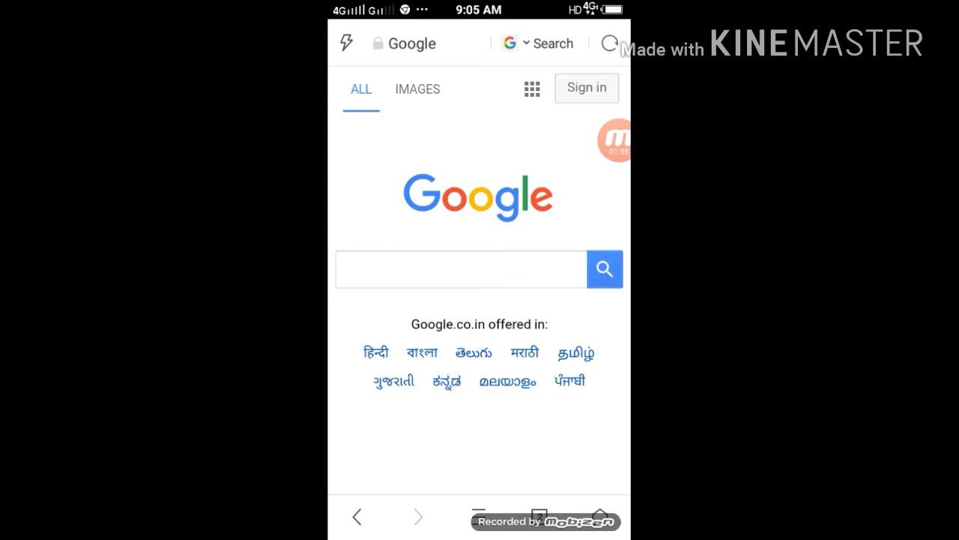
{"action": "left_click", "coordinate": [460, 270]}
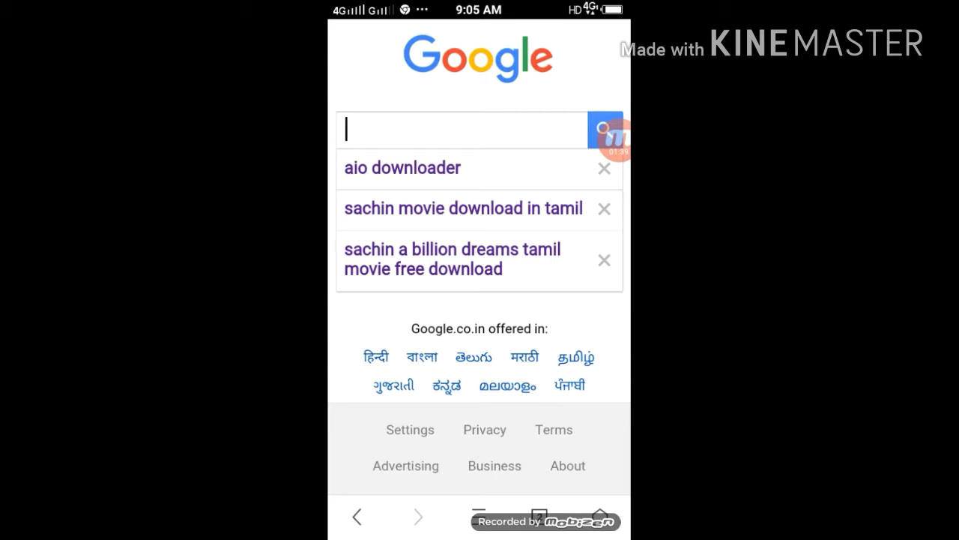
{"action": "left_click", "coordinate": [402, 168]}
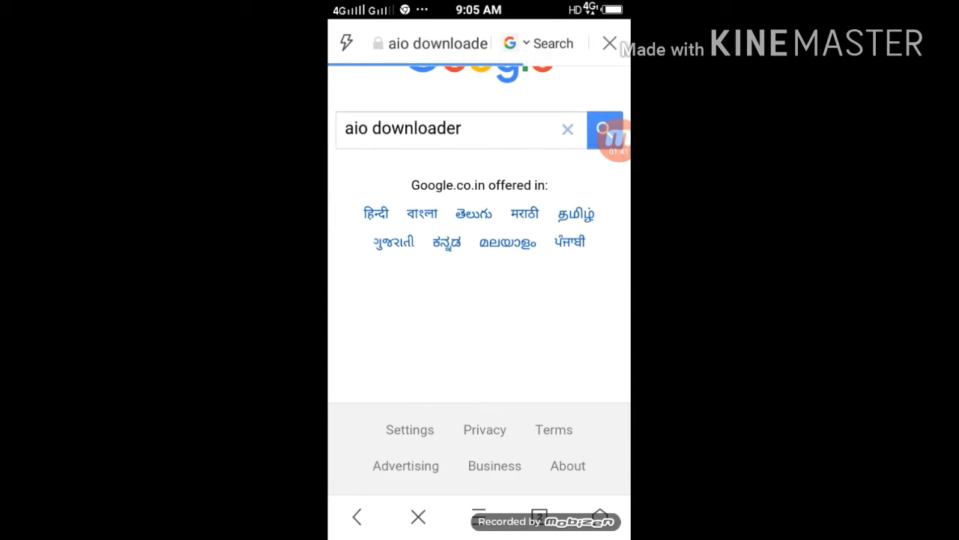
{"action": "left_click", "coordinate": [605, 128]}
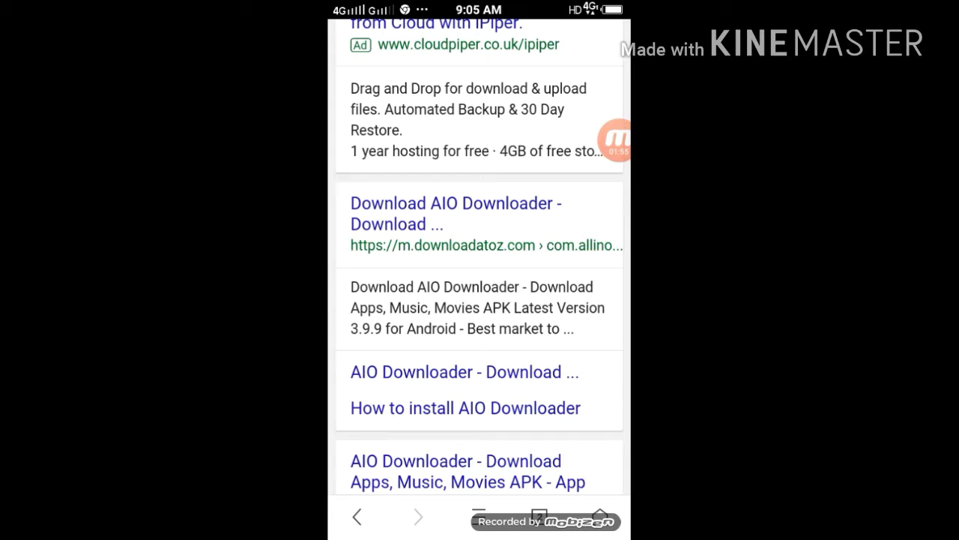
Start downloading the AIO Downloader 3.9.9 APK from its download page, then return home.
{"action": "left_click", "coordinate": [456, 213]}
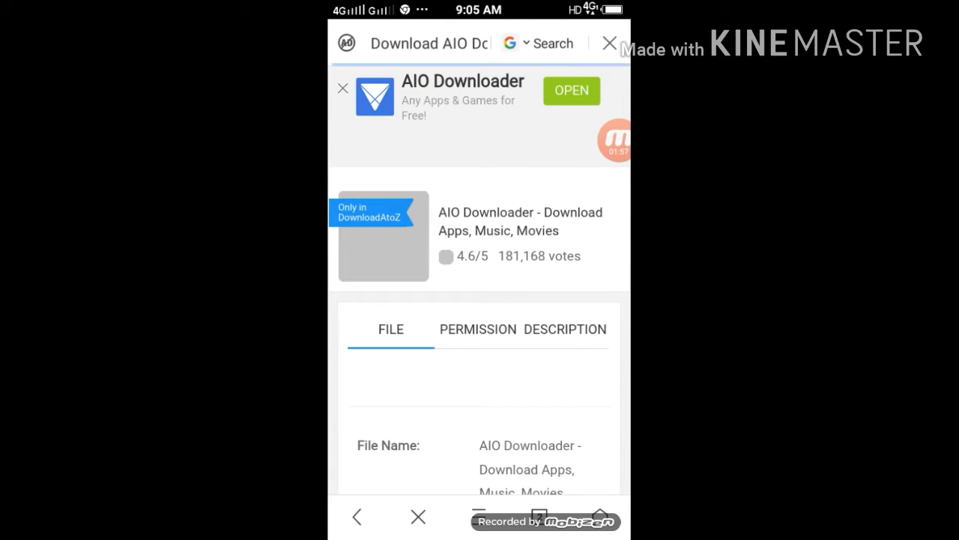
{"action": "scroll", "scroll_direction": "down", "scroll_amount": 3}
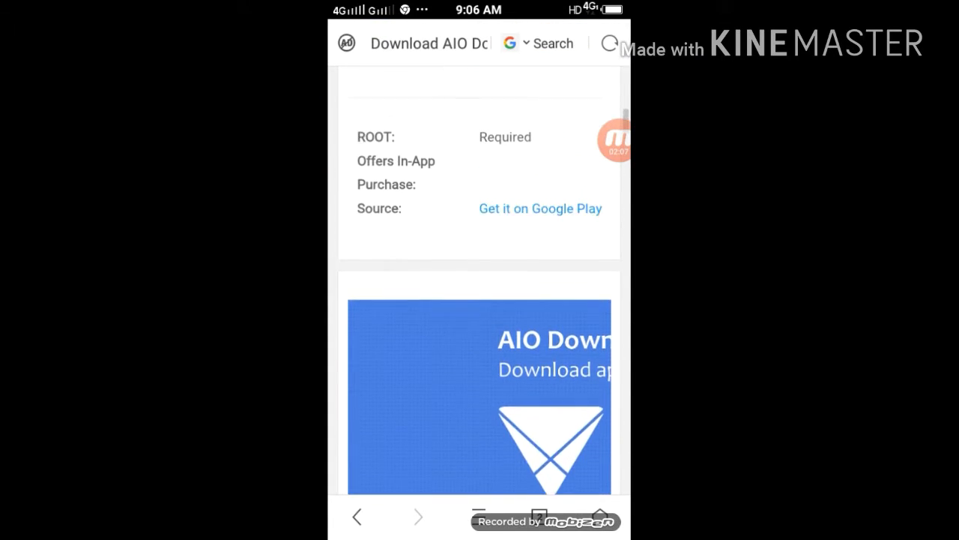
{"action": "scroll", "scroll_direction": "up", "scroll_amount": 3}
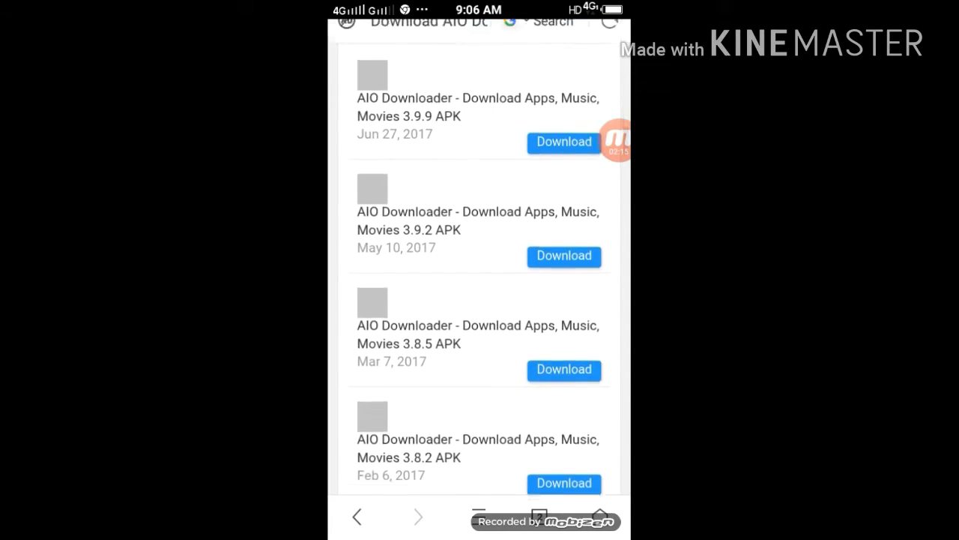
{"action": "scroll", "scroll_direction": "up", "scroll_amount": 3}
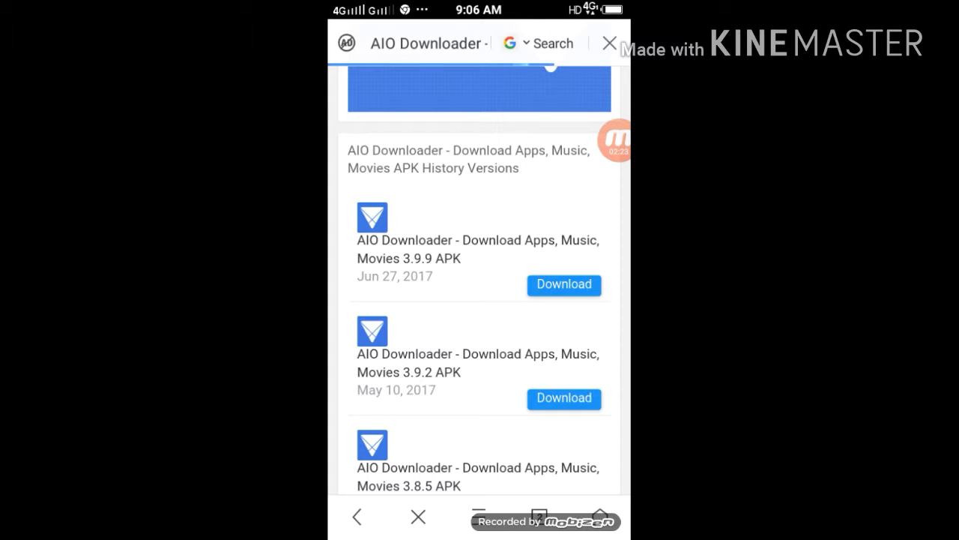
{"action": "left_click", "coordinate": [564, 285]}
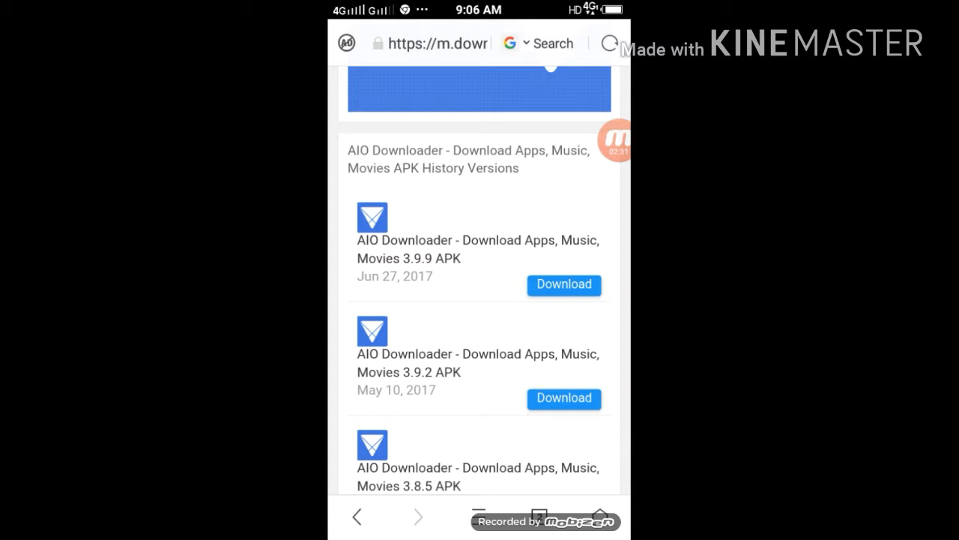
{"action": "key", "text": "Home"}
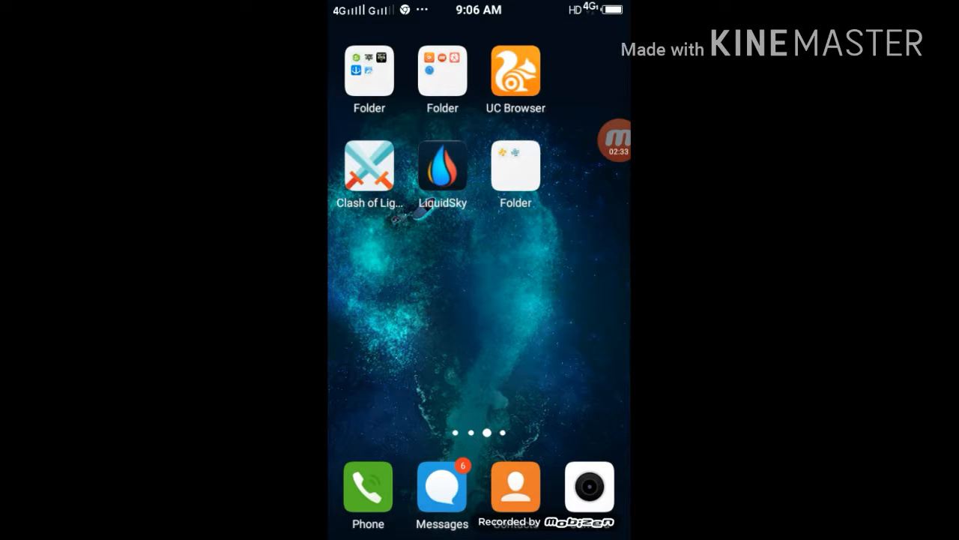
In File Manager's APKs list, open com.allinone.downloader.apk to start installing it.
{"action": "scroll", "scroll_direction": "left", "scroll_amount": 3}
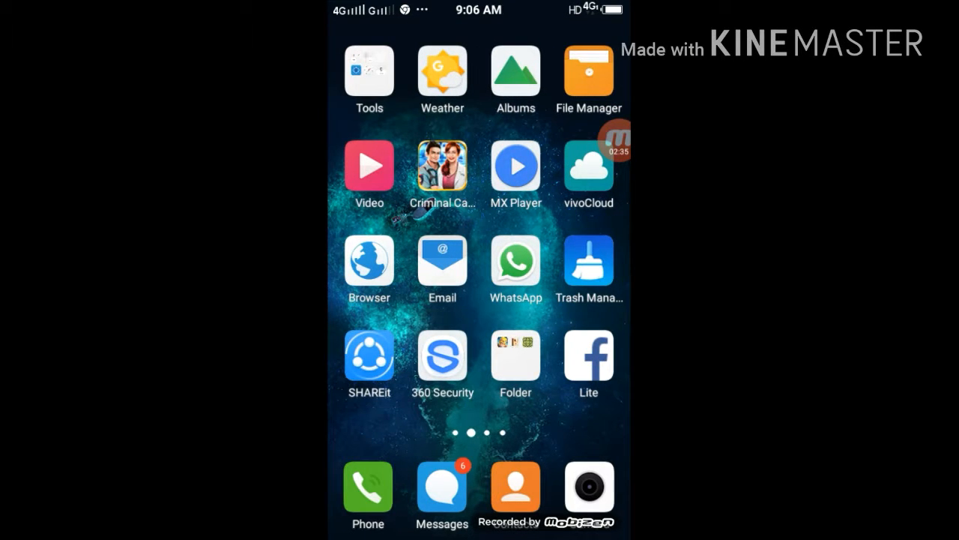
{"action": "left_click", "coordinate": [588, 72]}
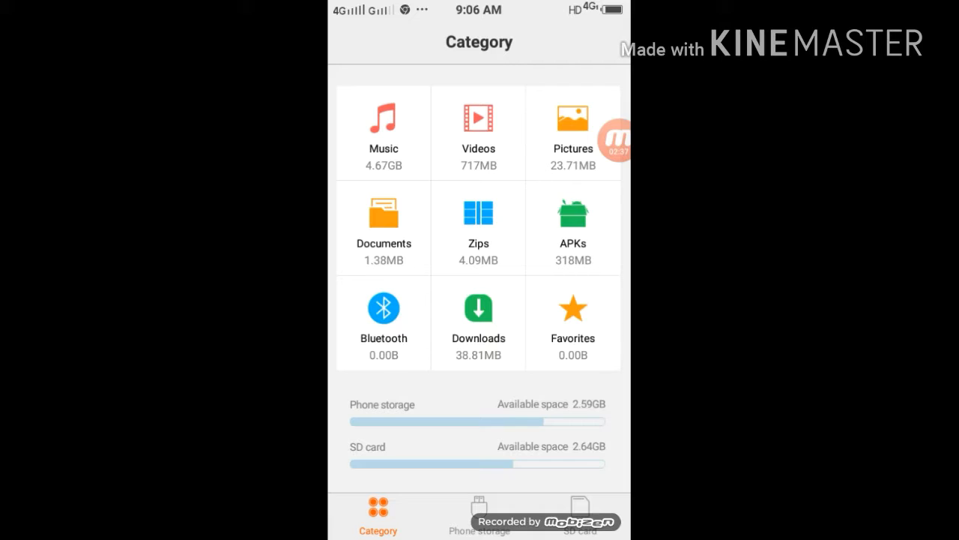
{"action": "left_click", "coordinate": [573, 217]}
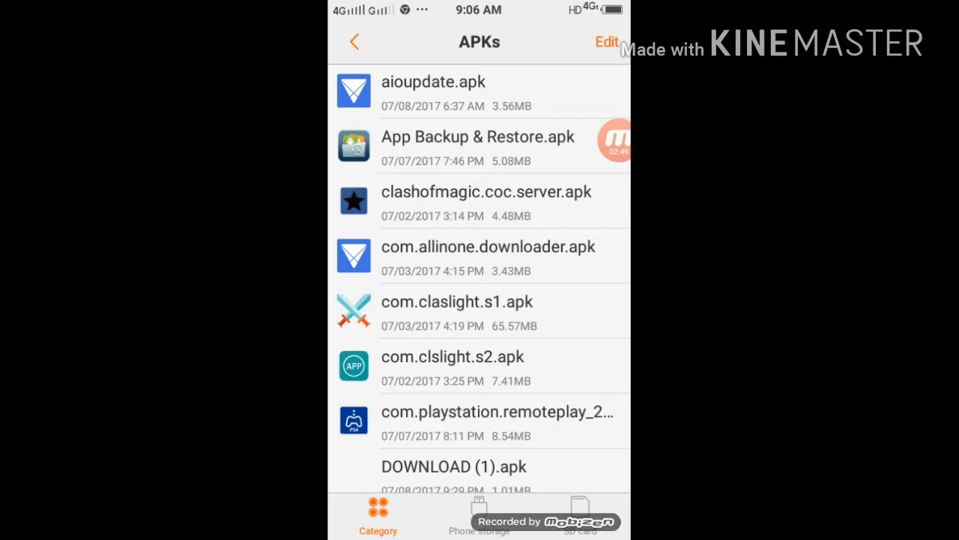
{"action": "left_click", "coordinate": [480, 257]}
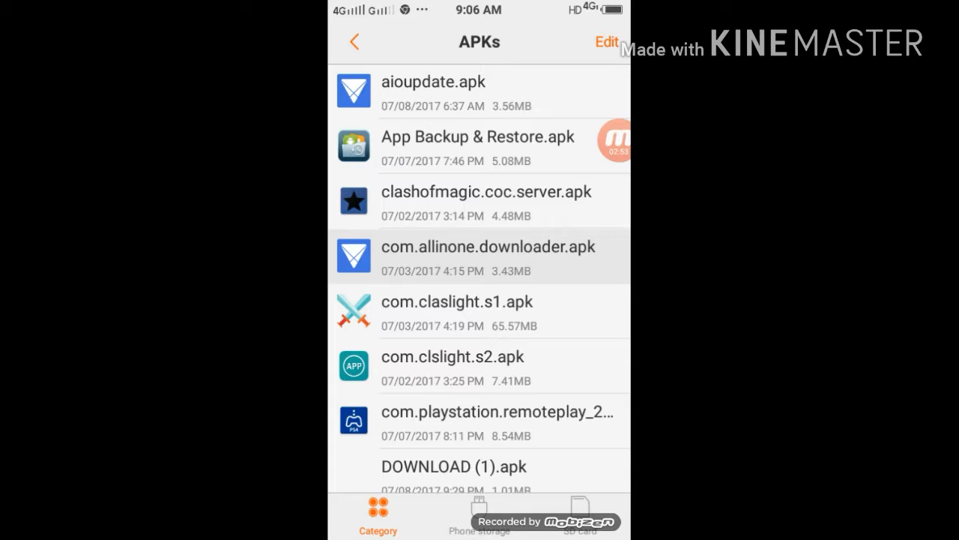
{"action": "left_click", "coordinate": [480, 256]}
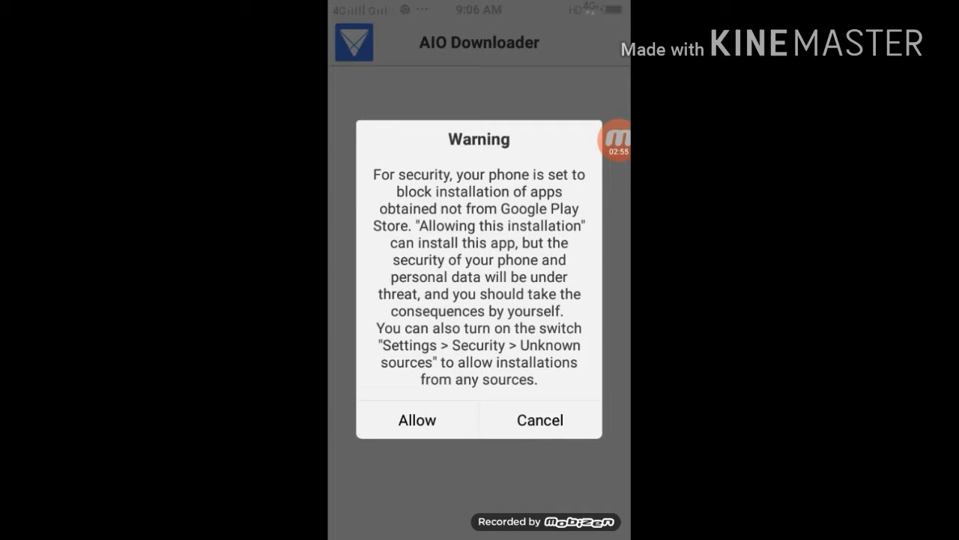
Allow installation from outside Google Play and install AIO Downloader.
{"action": "left_click", "coordinate": [417, 420]}
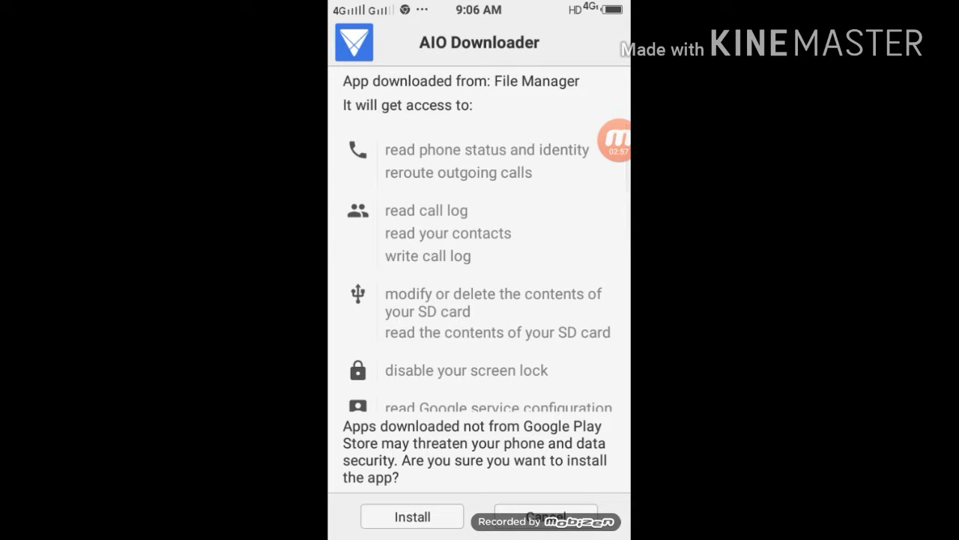
{"action": "left_click", "coordinate": [411, 515]}
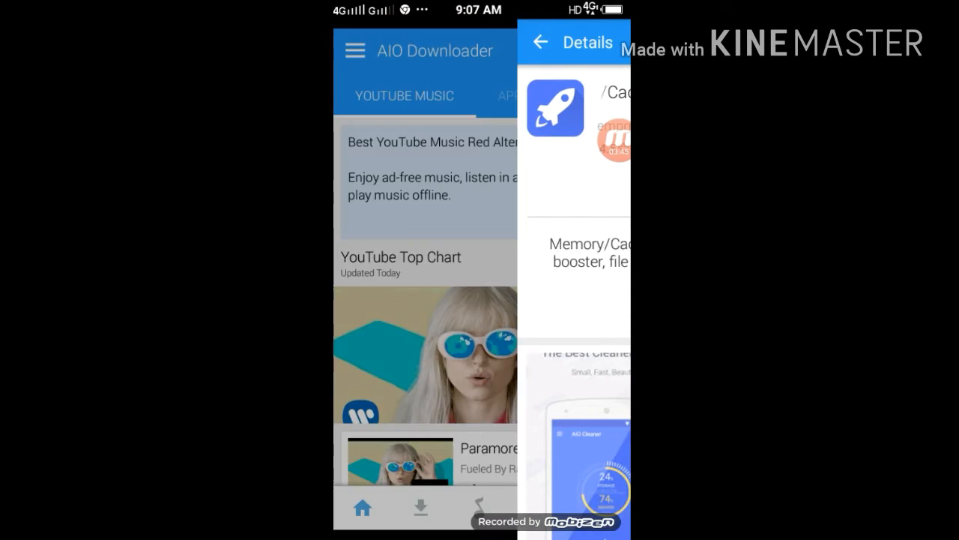
Show the Apps & Games popular list scrolled to Clash of Magic and Grand Theft Auto.
{"action": "left_click", "coordinate": [535, 42]}
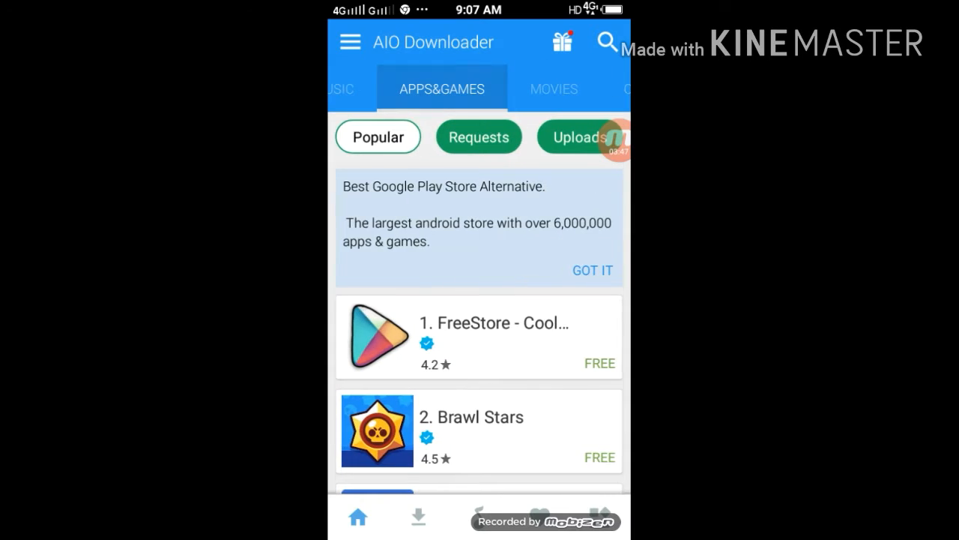
{"action": "scroll", "scroll_direction": "down", "scroll_amount": 3}
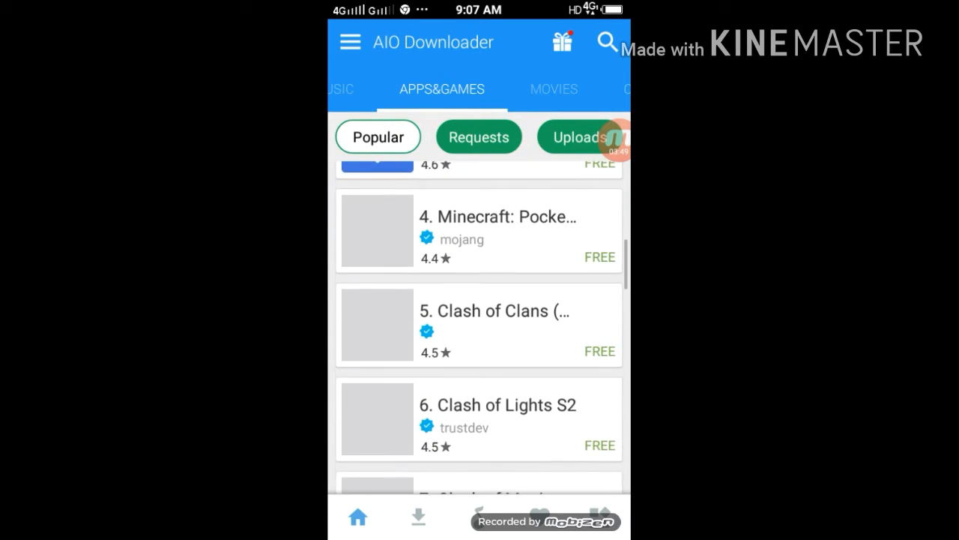
{"action": "scroll", "scroll_direction": "up", "scroll_amount": 3}
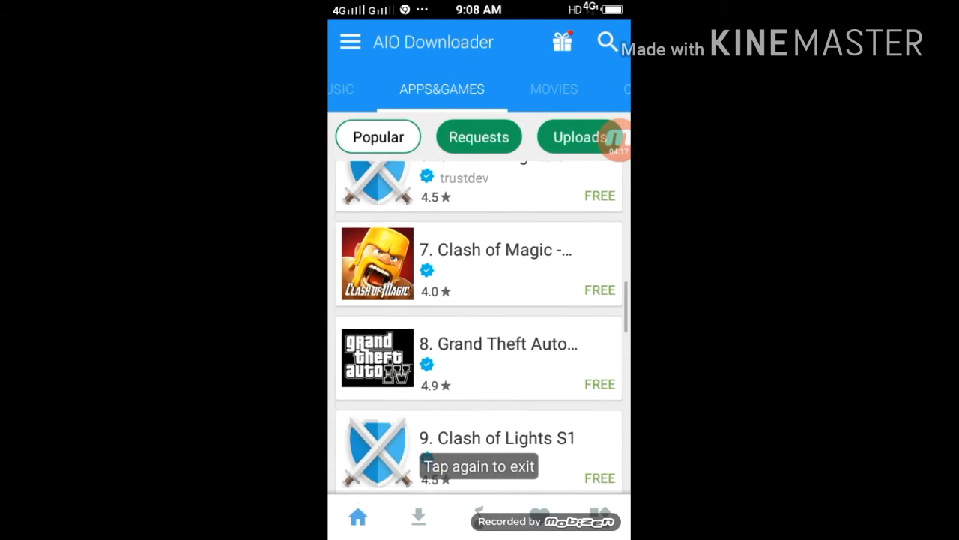
{"action": "scroll", "scroll_direction": "up", "scroll_amount": 3}
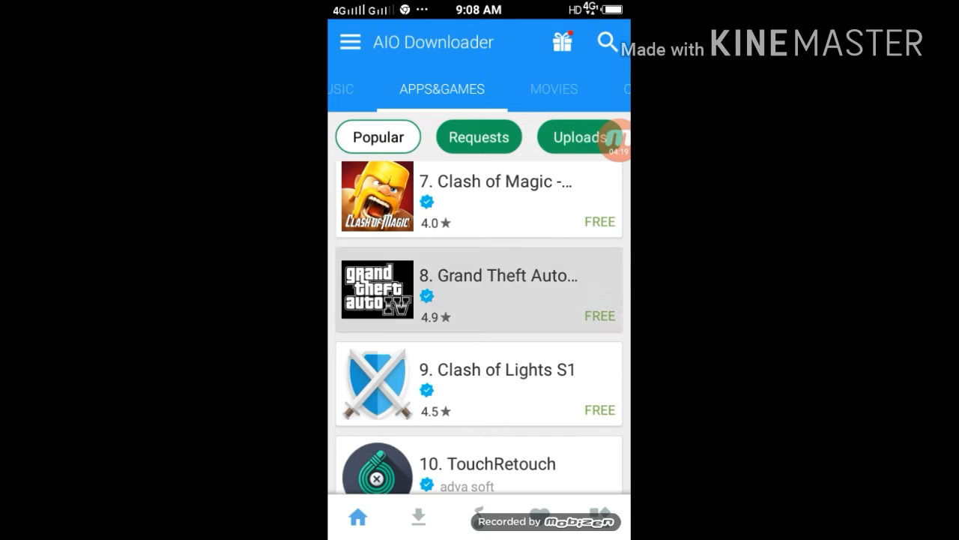
{"action": "left_click", "coordinate": [480, 291]}
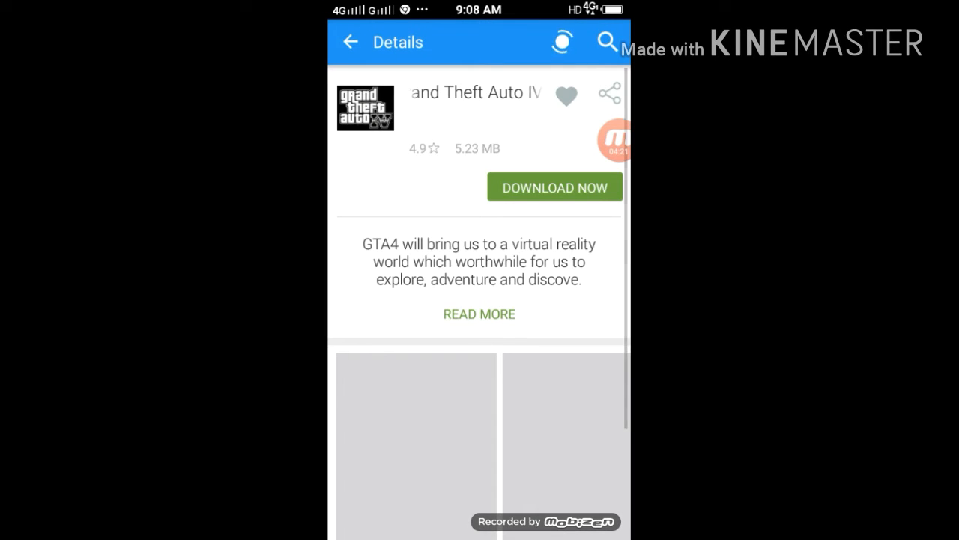
{"action": "scroll", "scroll_direction": "down", "scroll_amount": 3}
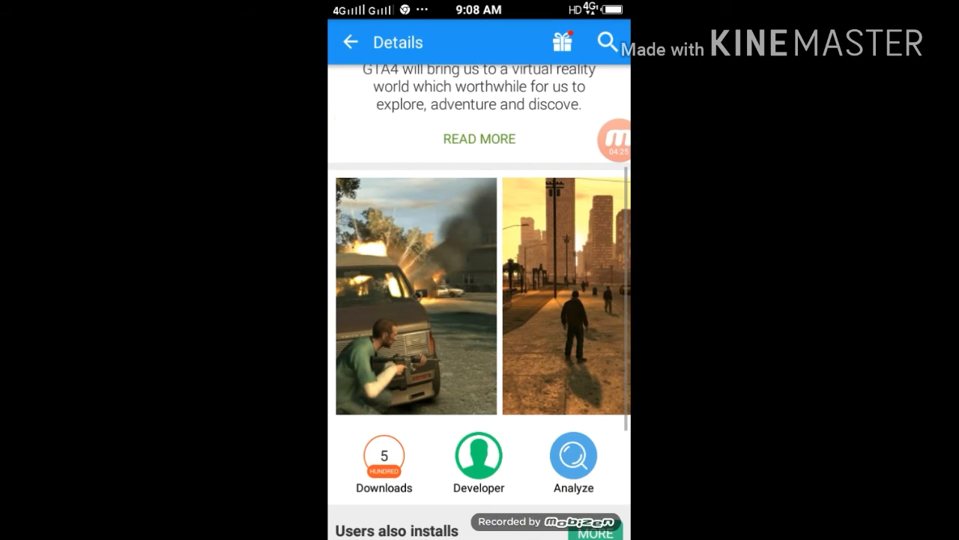
{"action": "scroll", "scroll_direction": "up", "scroll_amount": 3}
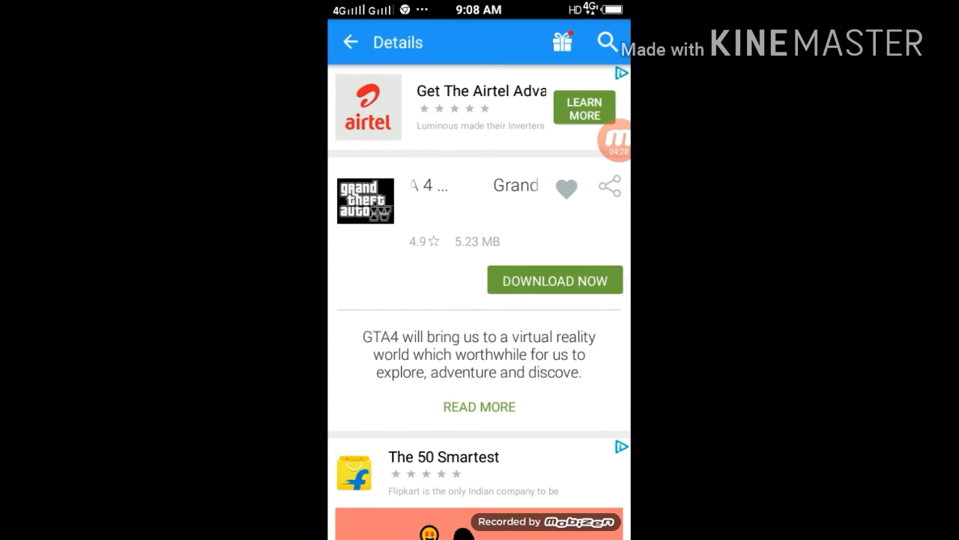
{"action": "left_click", "coordinate": [346, 42]}
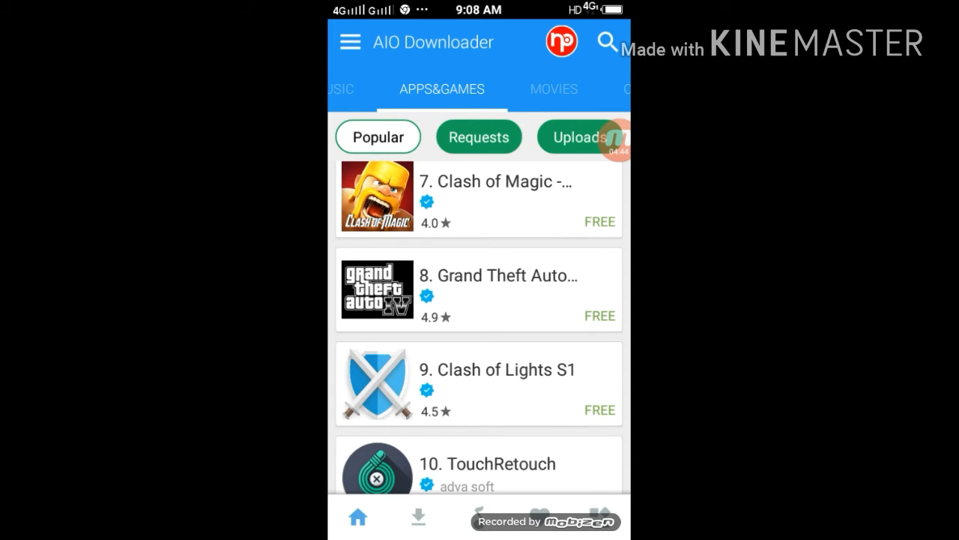
Exit AIO Downloader to the home screen and dismiss the phone boost tip.
{"action": "key", "text": "home"}
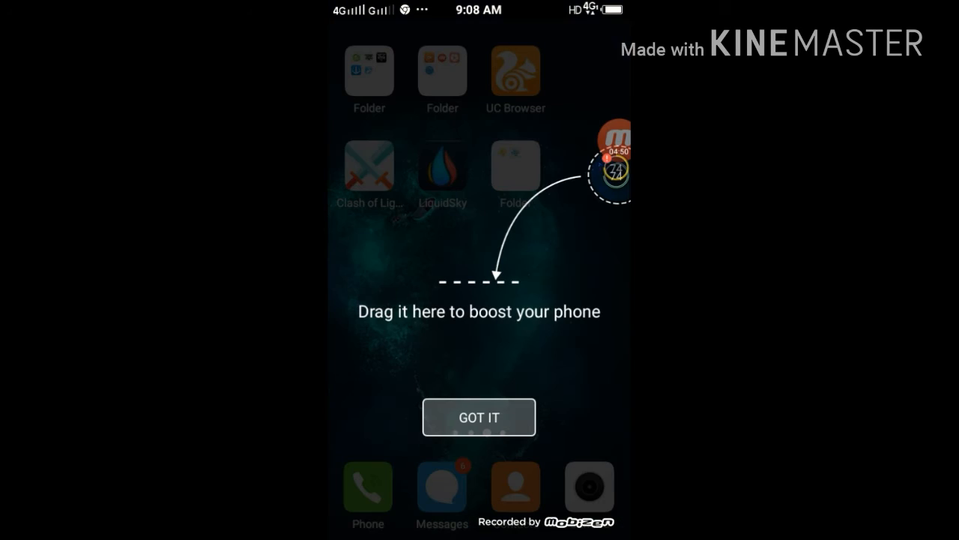
{"action": "left_click", "coordinate": [479, 417]}
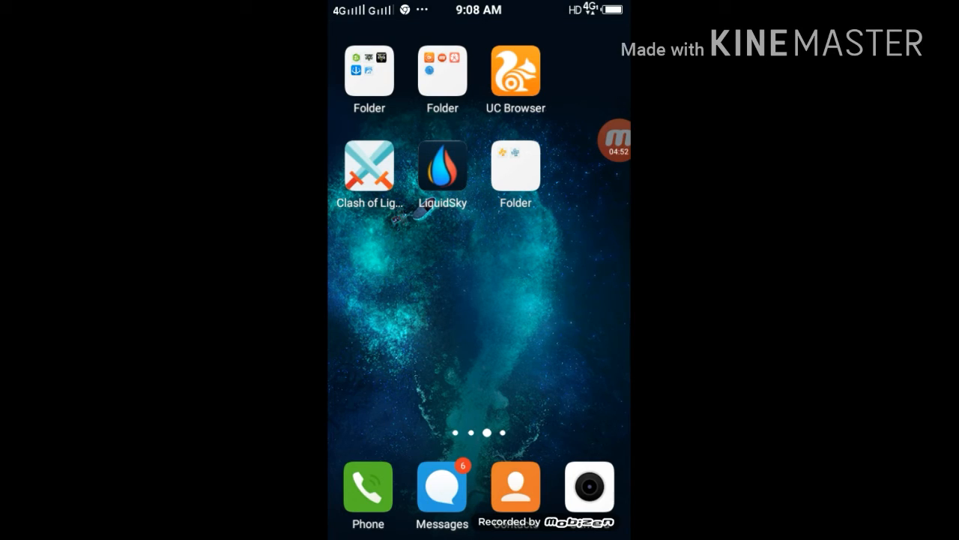